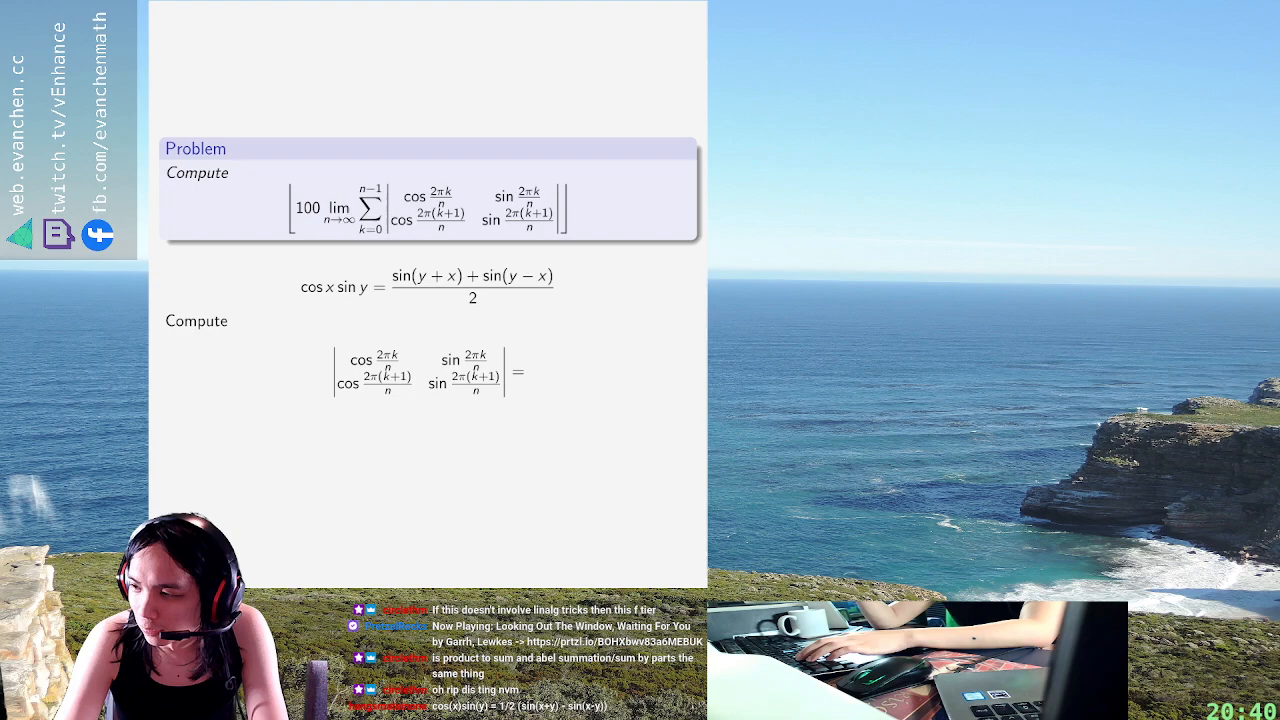
Highlight the sin(2πk/n) entry in the top-right of the lower determinant
{"action": "double_click", "coordinate": [472, 383]}
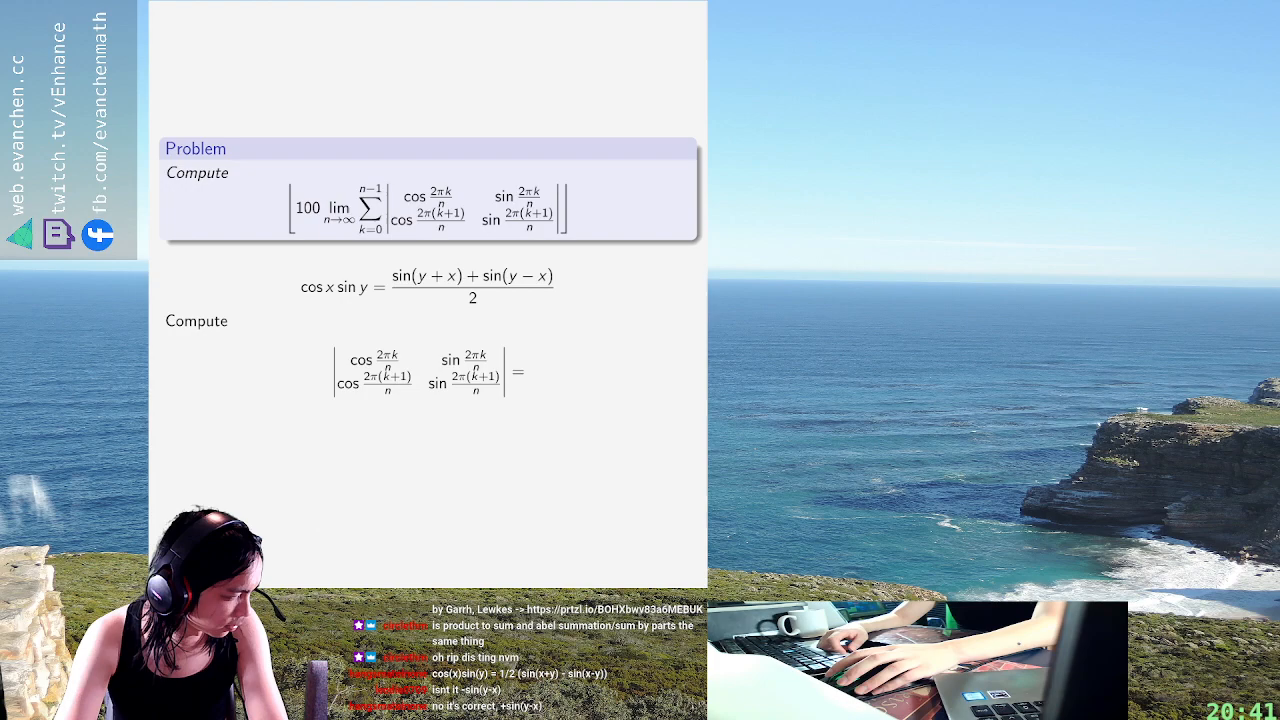
{"action": "left_click_drag", "start_coordinate": [438, 352], "coordinate": [504, 368]}
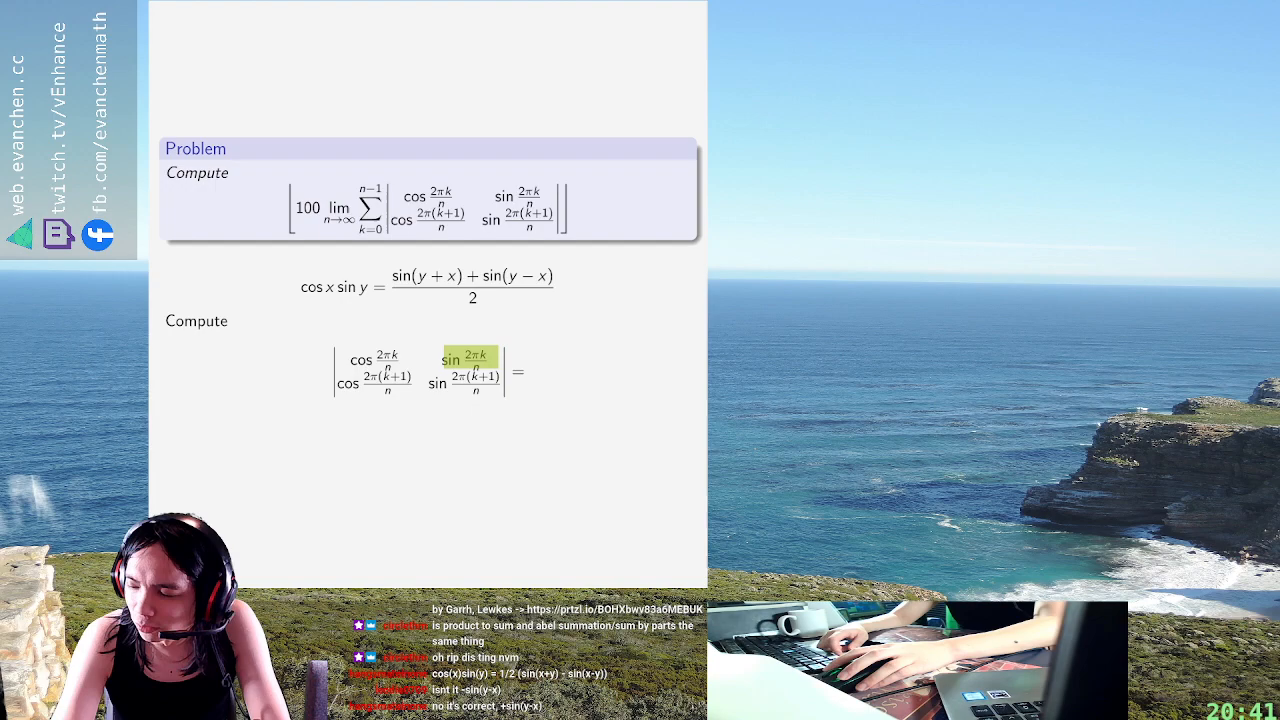